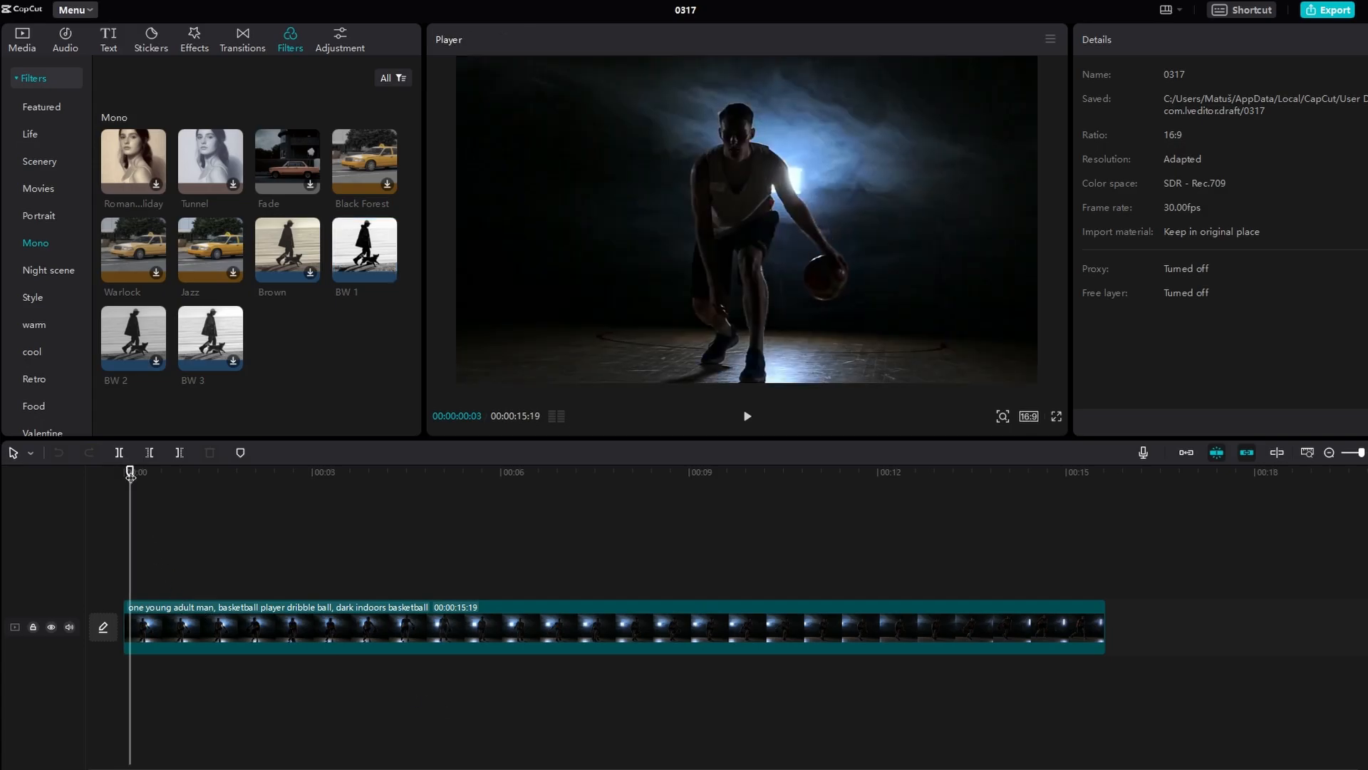
Show the Nightclub category of video effects, where Neon Outline lives.
left_click(193, 34)
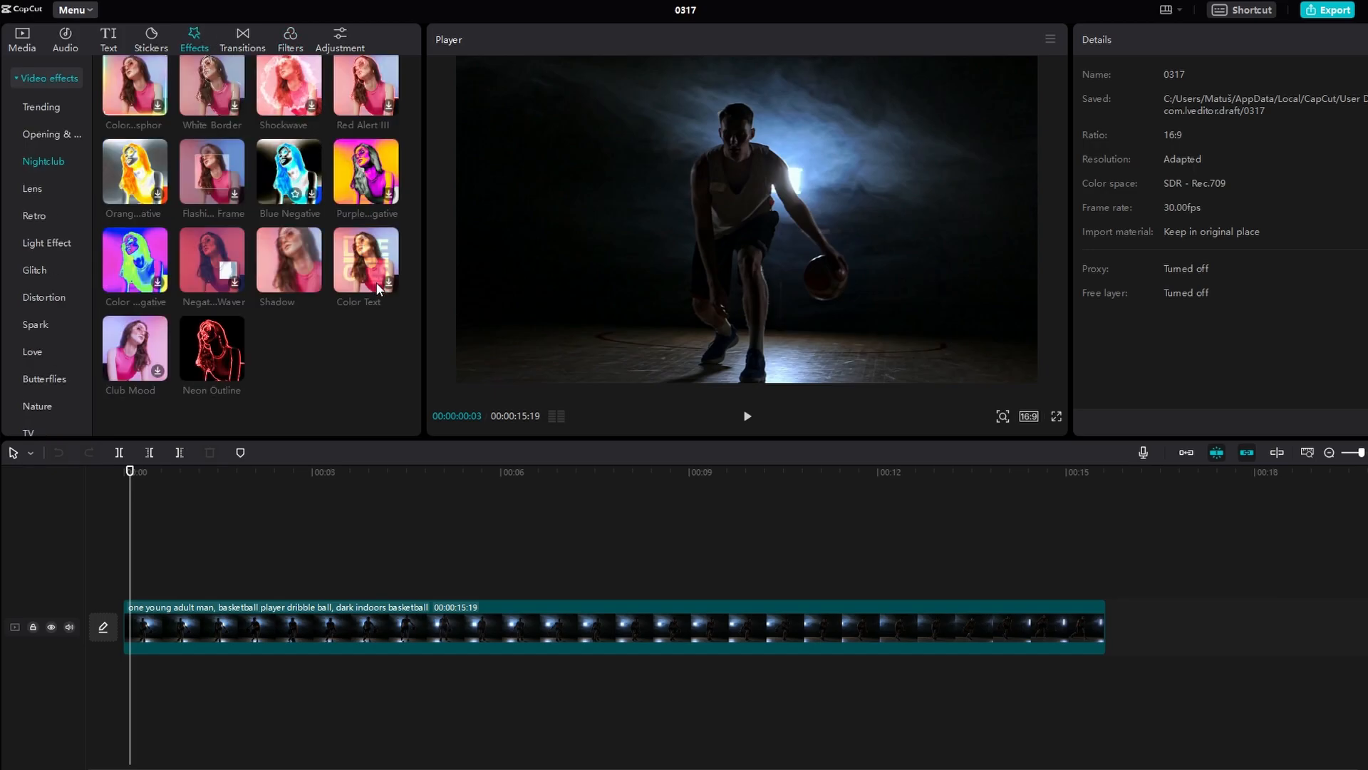
mouse_move(834, 495)
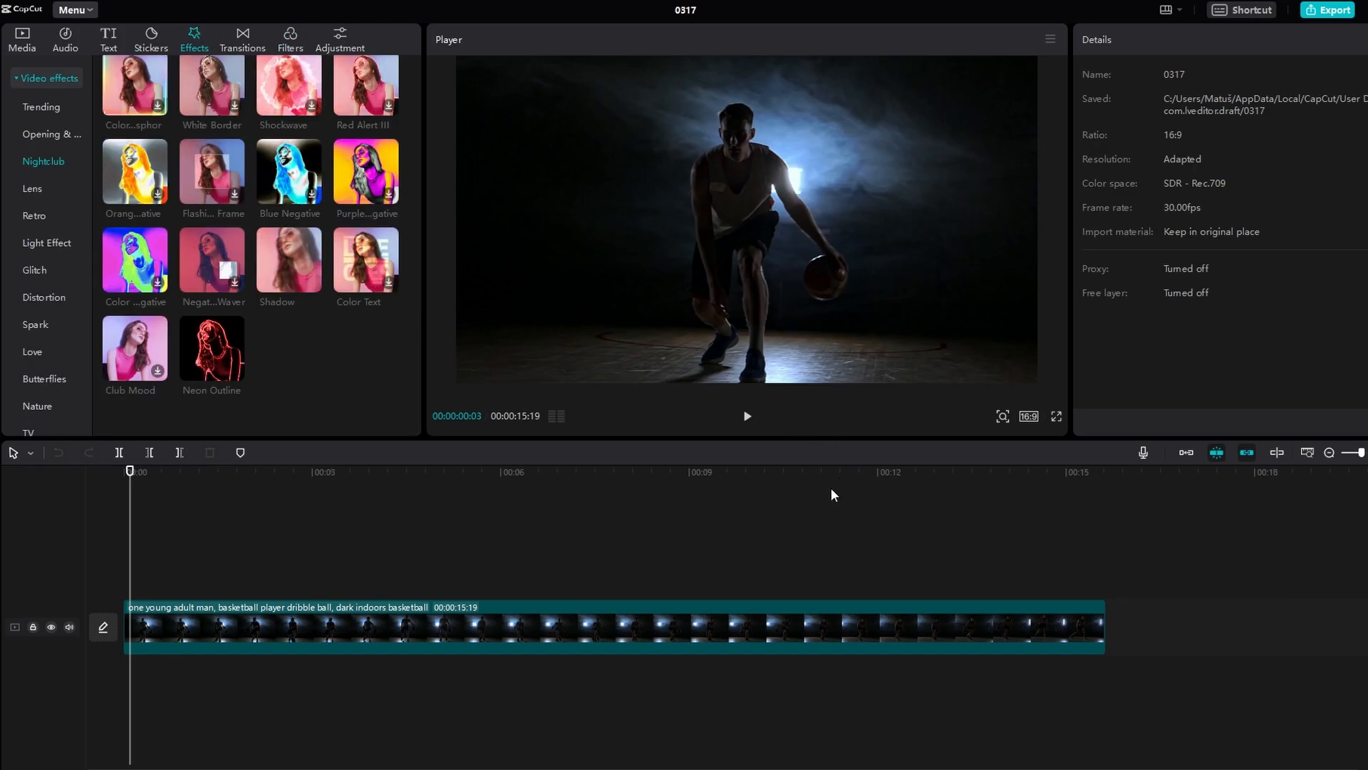
mouse_move(210, 349)
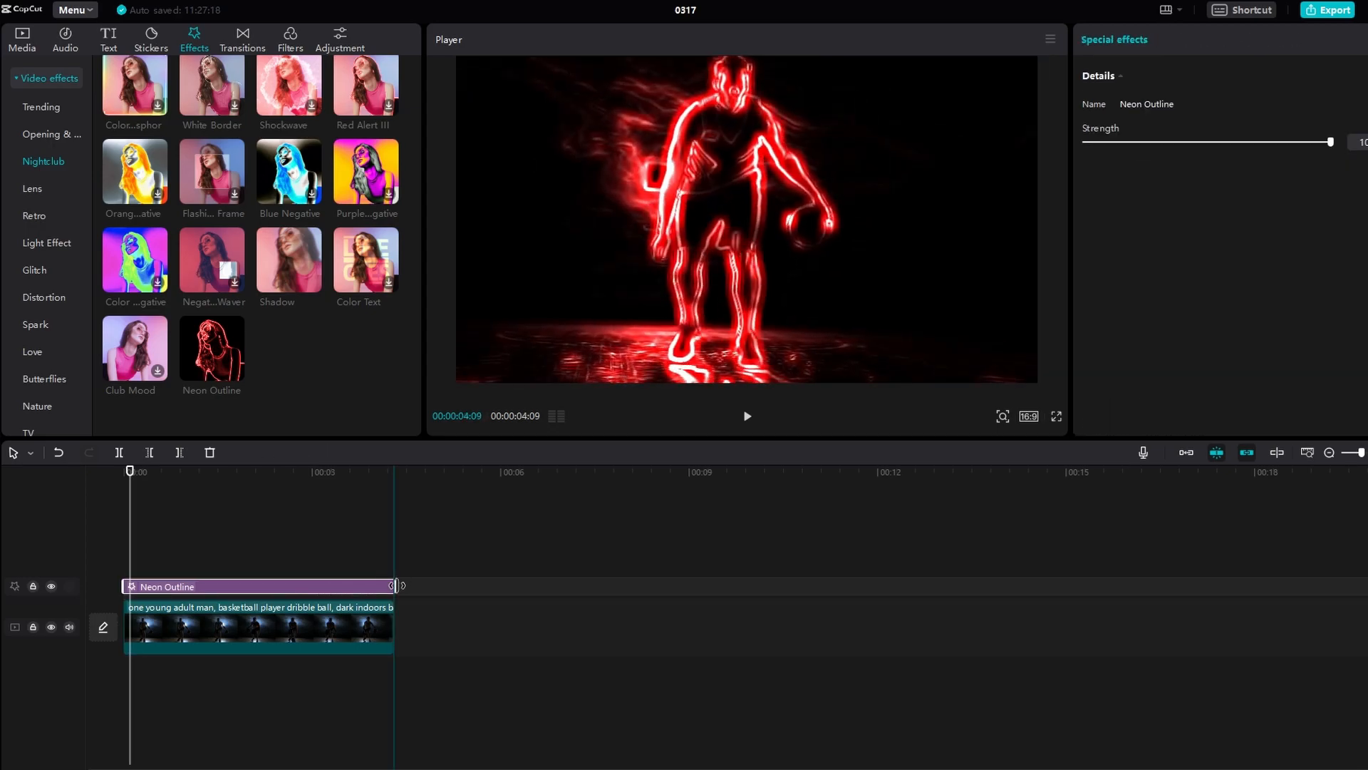
Lower the Neon Outline strength slider to a low value over the four-second clip.
left_click_drag(1331, 141, 1200, 141)
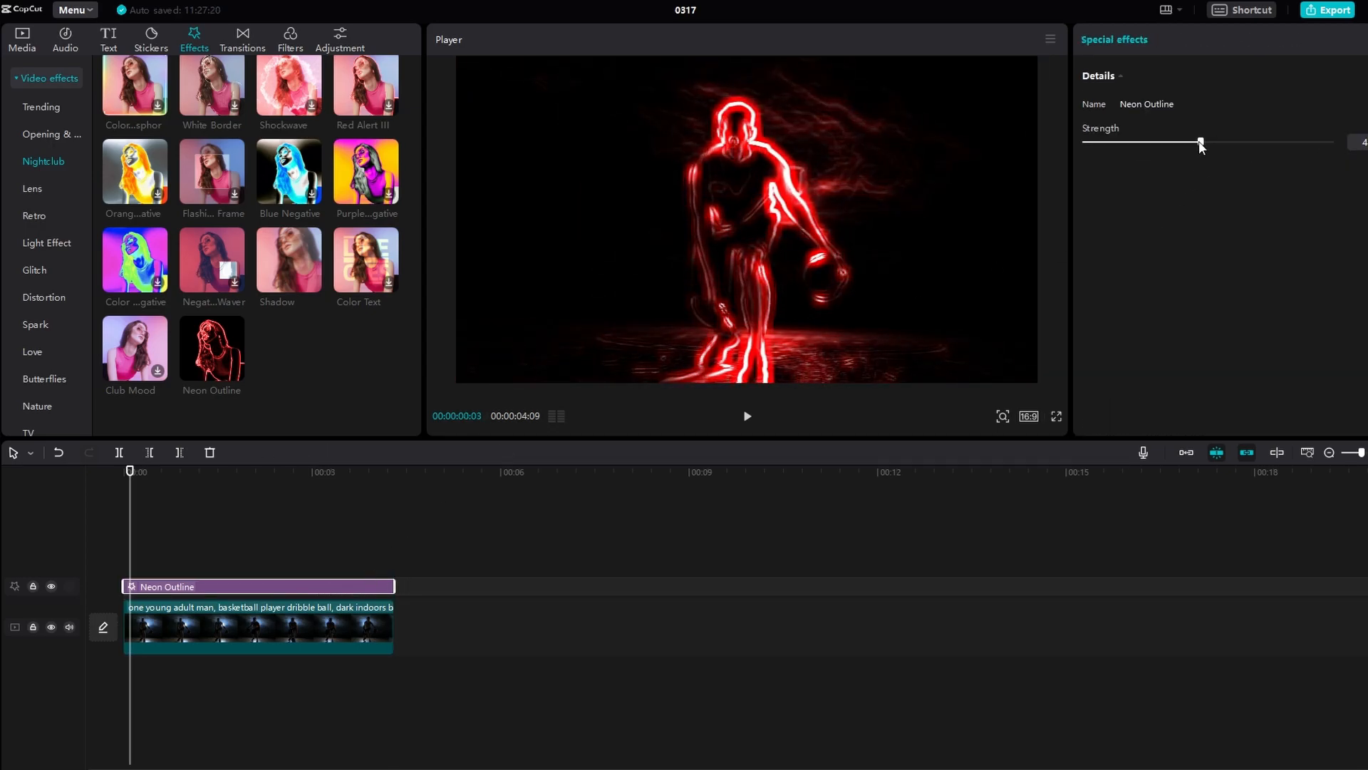
left_click_drag(1200, 143, 1132, 142)
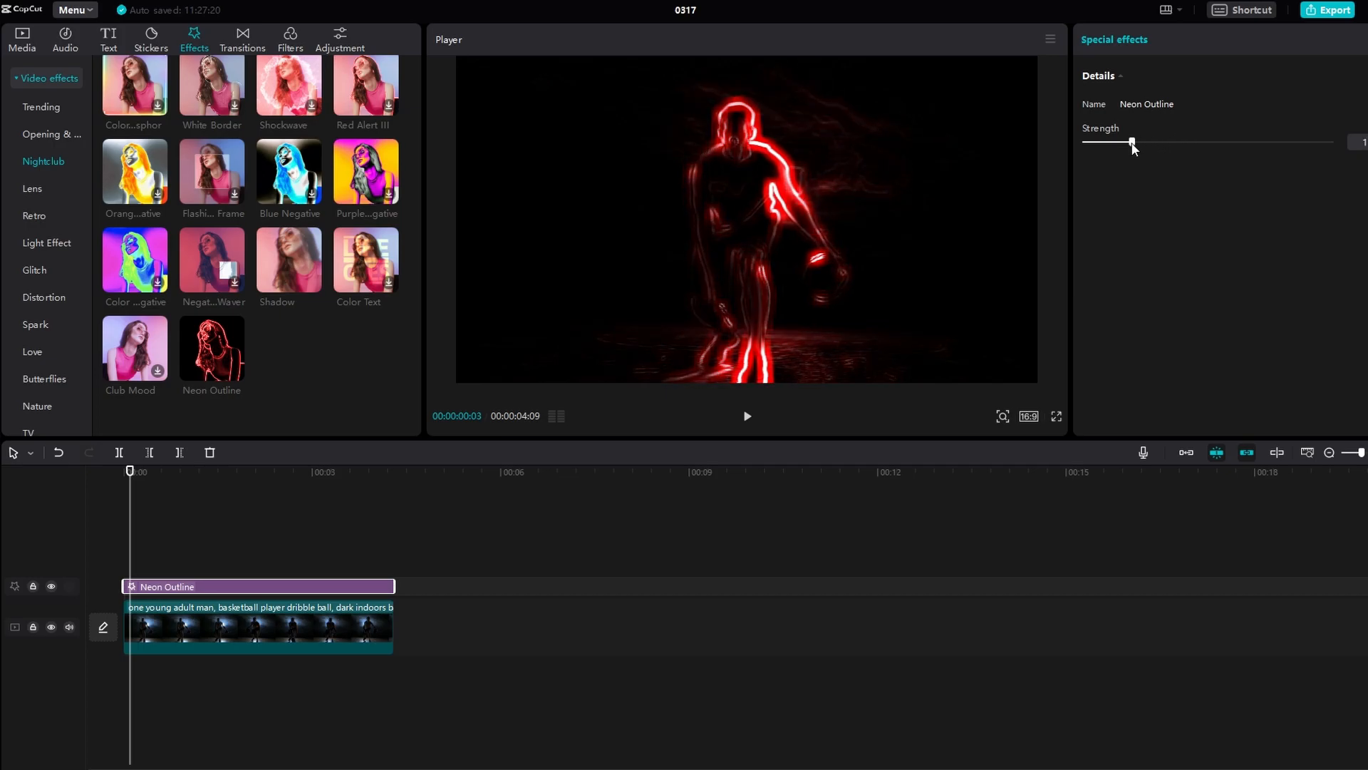
left_click(258, 627)
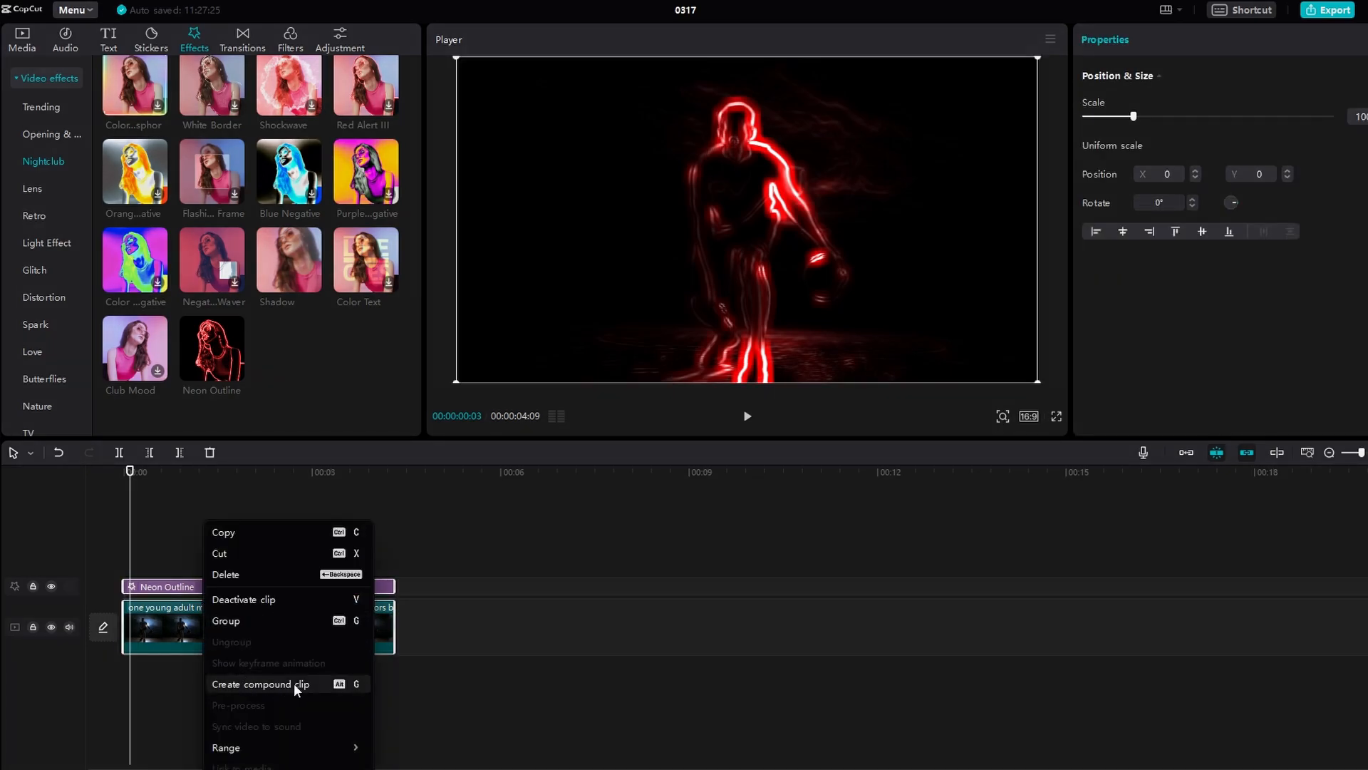
Create a compound clip from the Neon Outline effect and the dribbling clip.
left_click(259, 685)
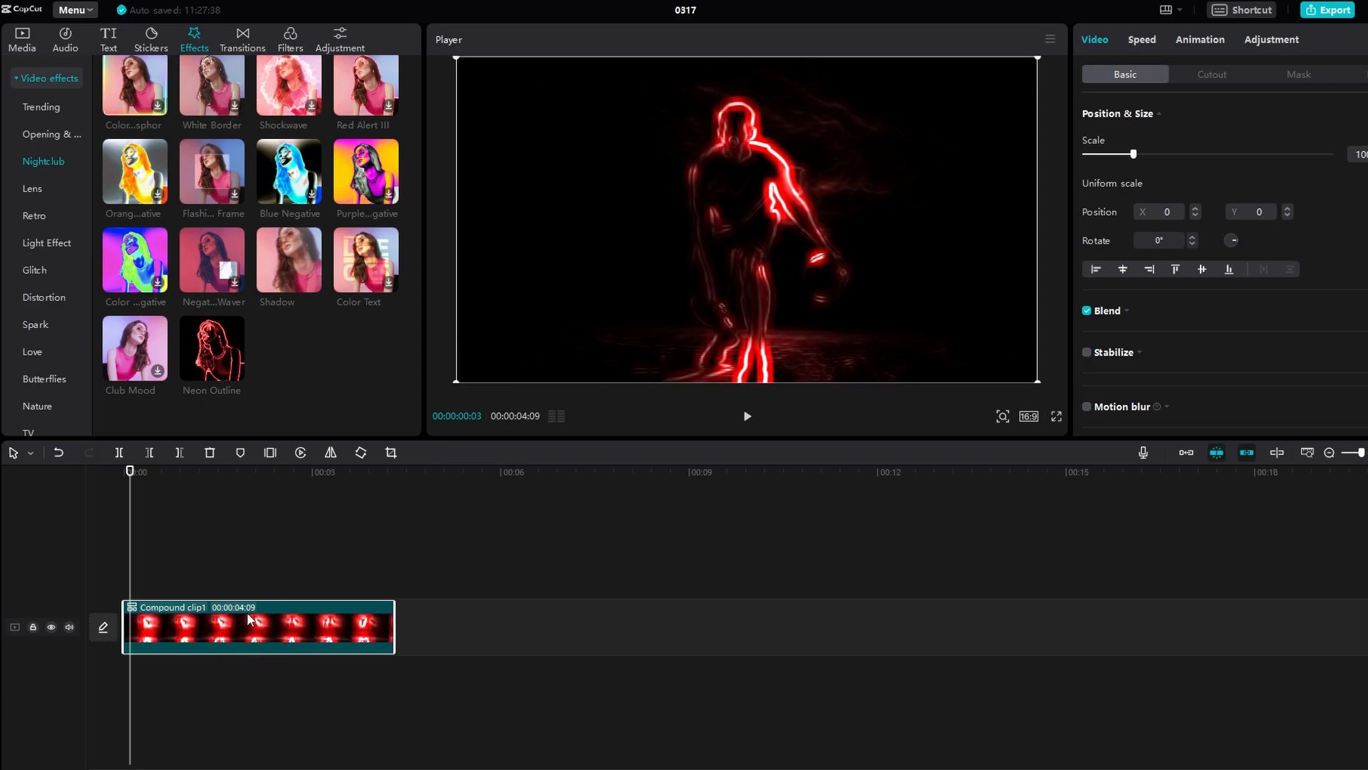
left_click(289, 39)
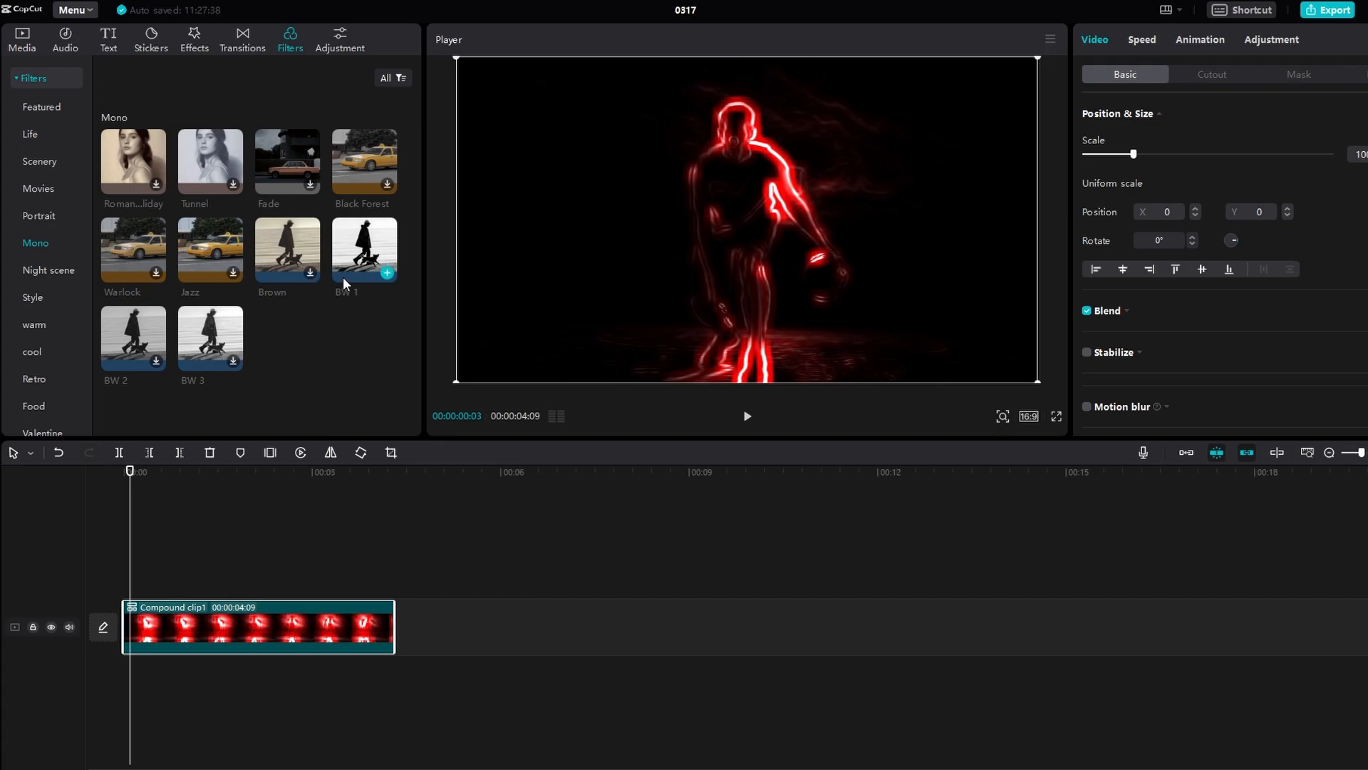
Preview and apply the BW 1 Mono filter so the neon outline turns white.
left_click(363, 248)
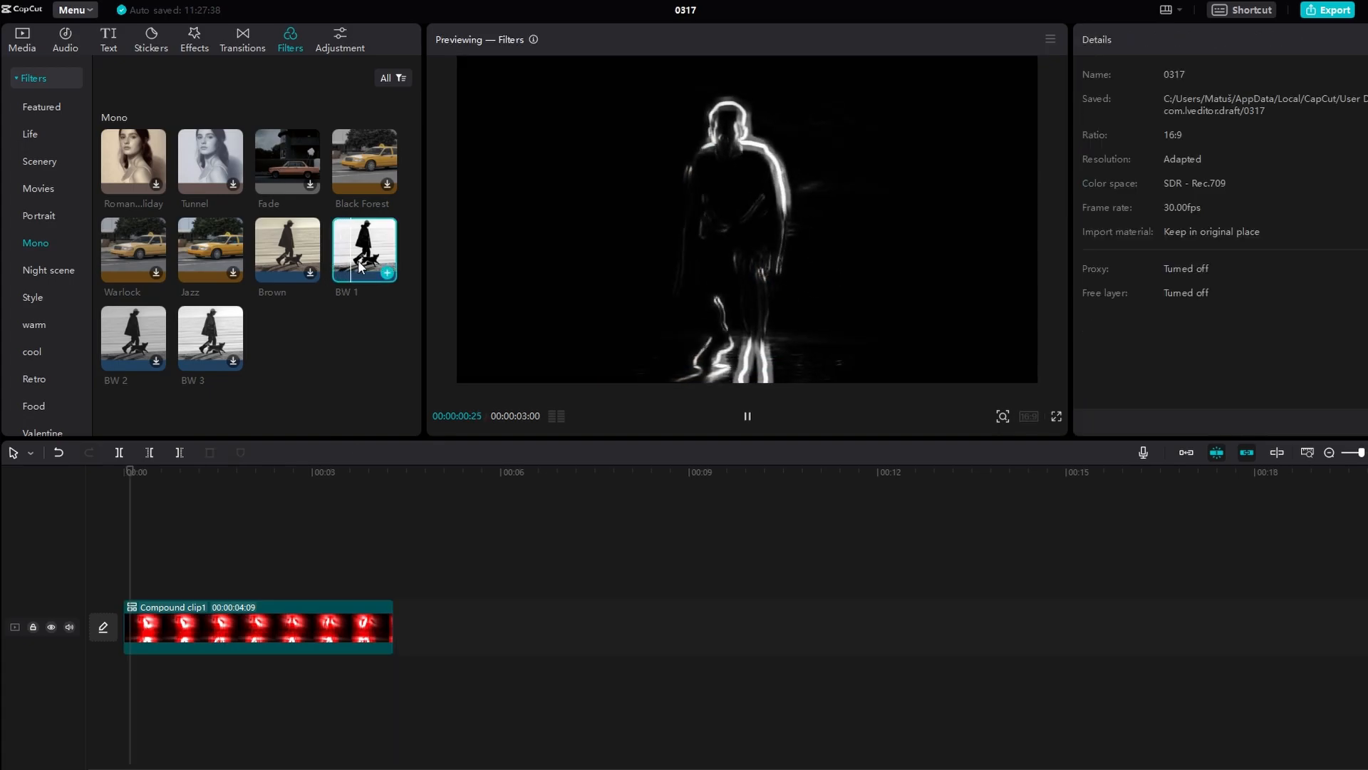
left_click(386, 271)
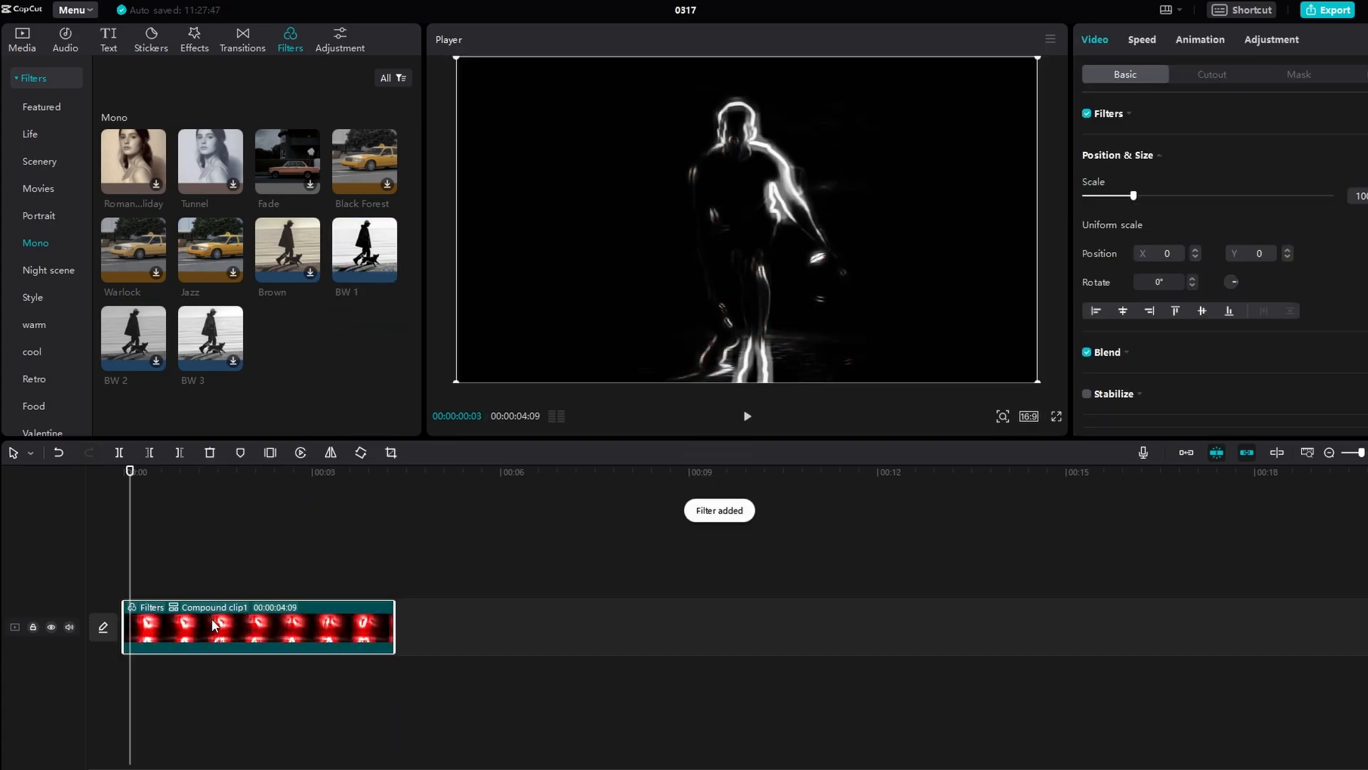
left_click(22, 40)
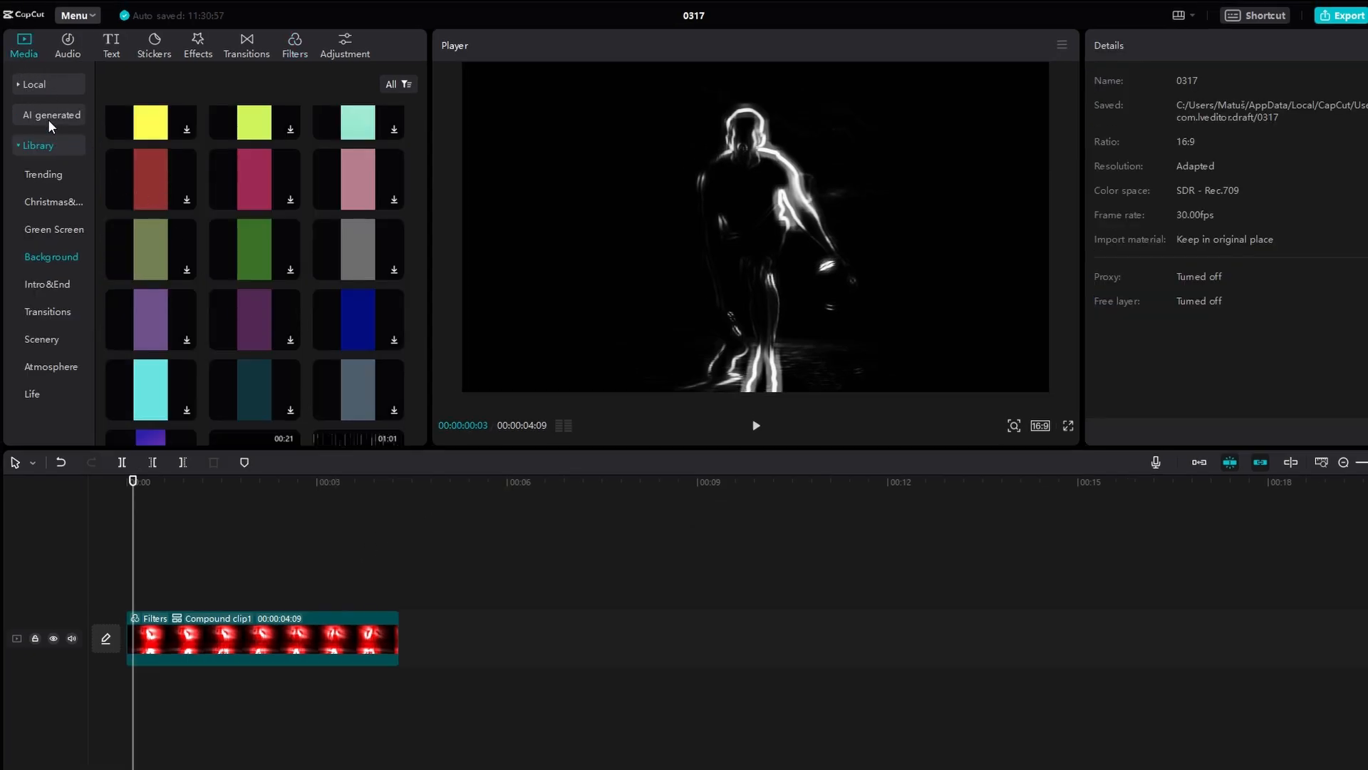
Add the dark blue solid background, trim it to 4:09 and scale it up to fill the frame.
left_click(33, 84)
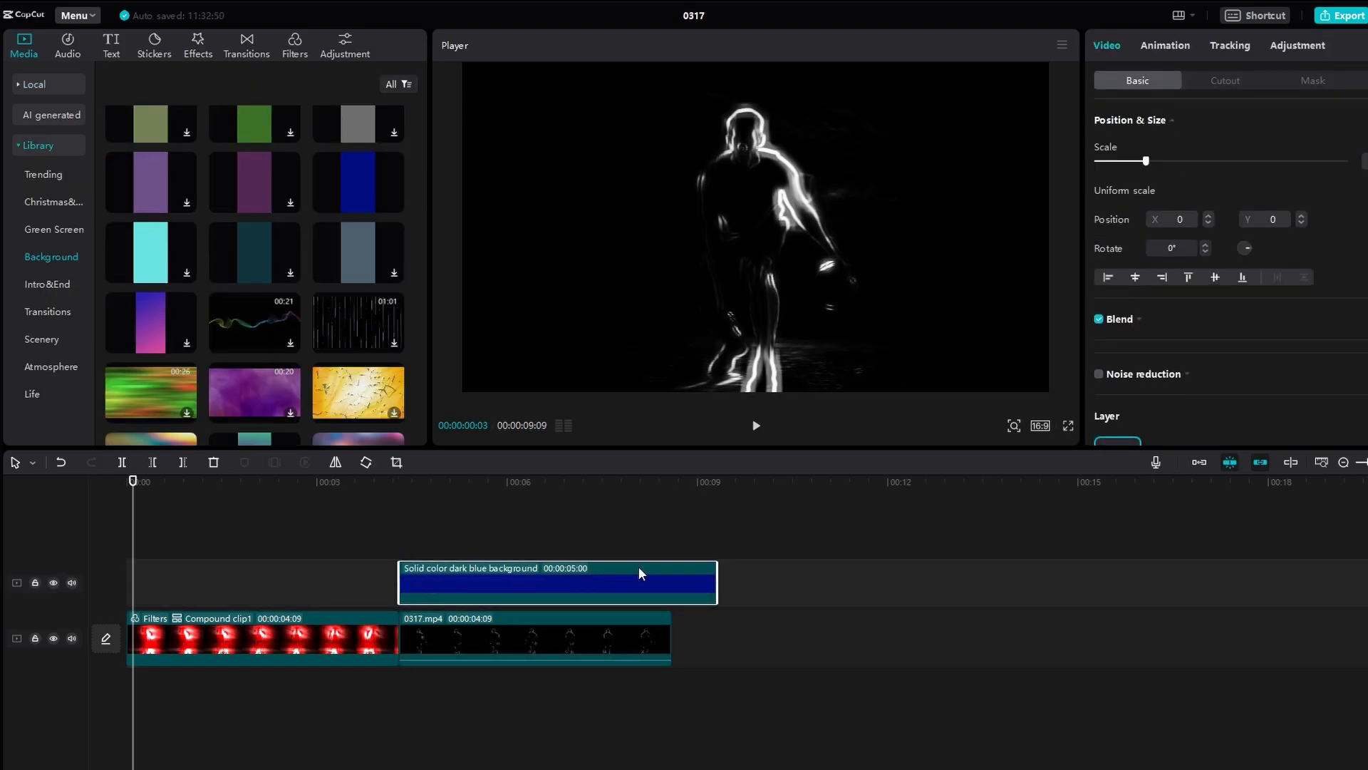
left_click_drag(716, 582, 671, 582)
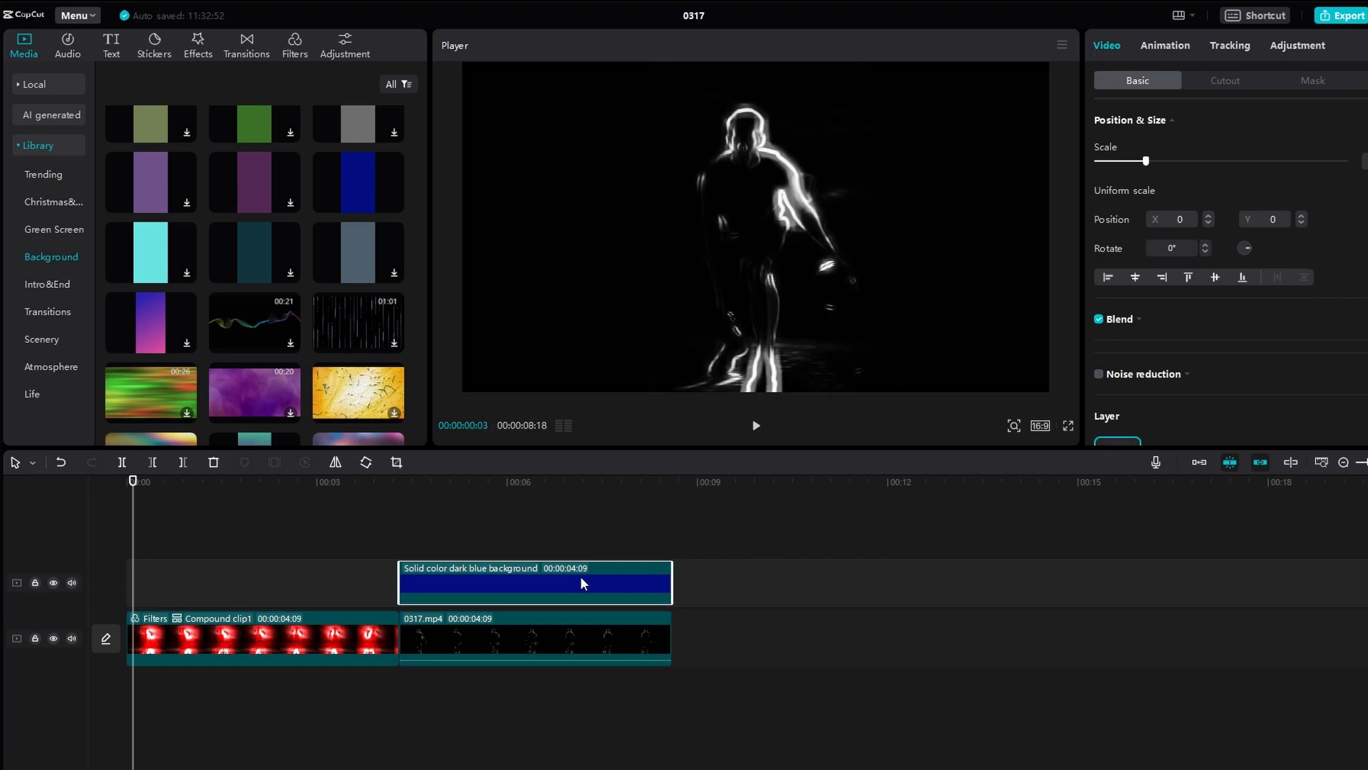
left_click(486, 481)
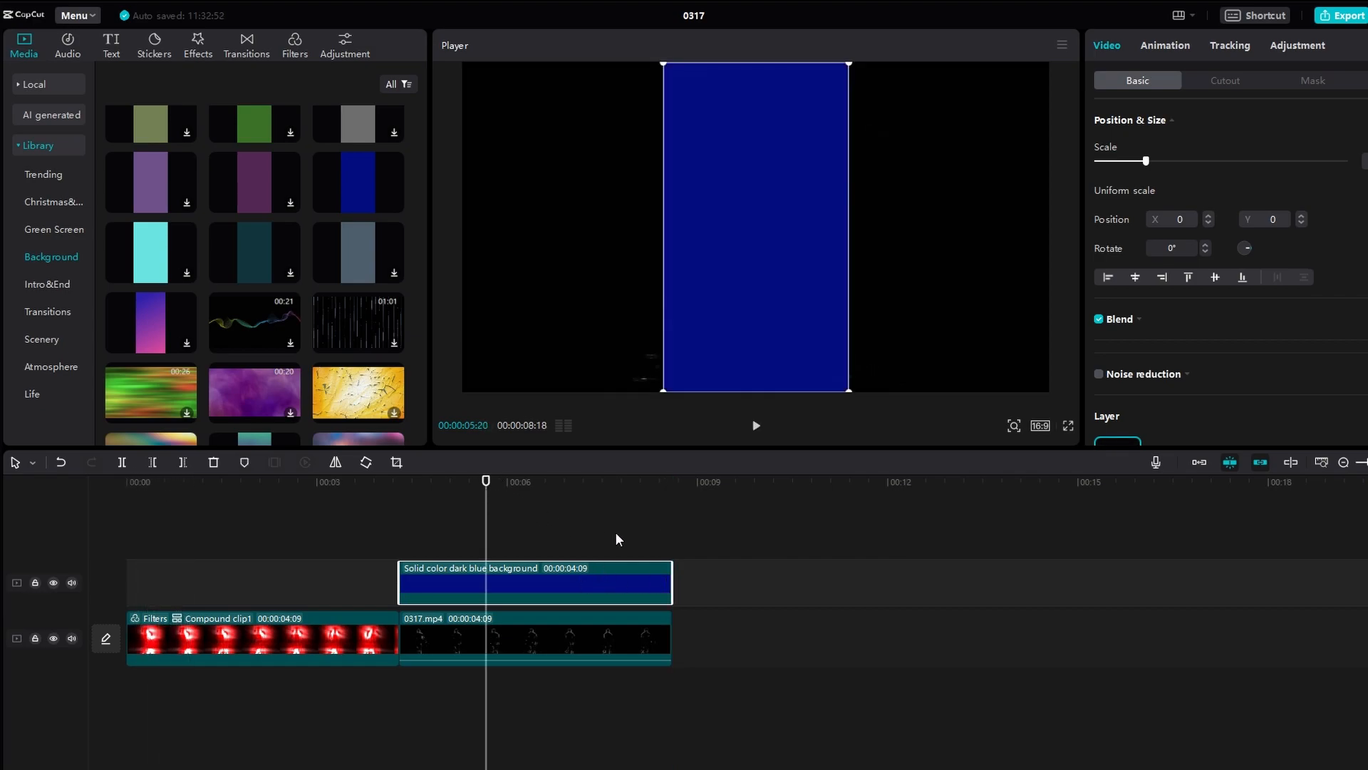
left_click_drag(1146, 161, 1327, 161)
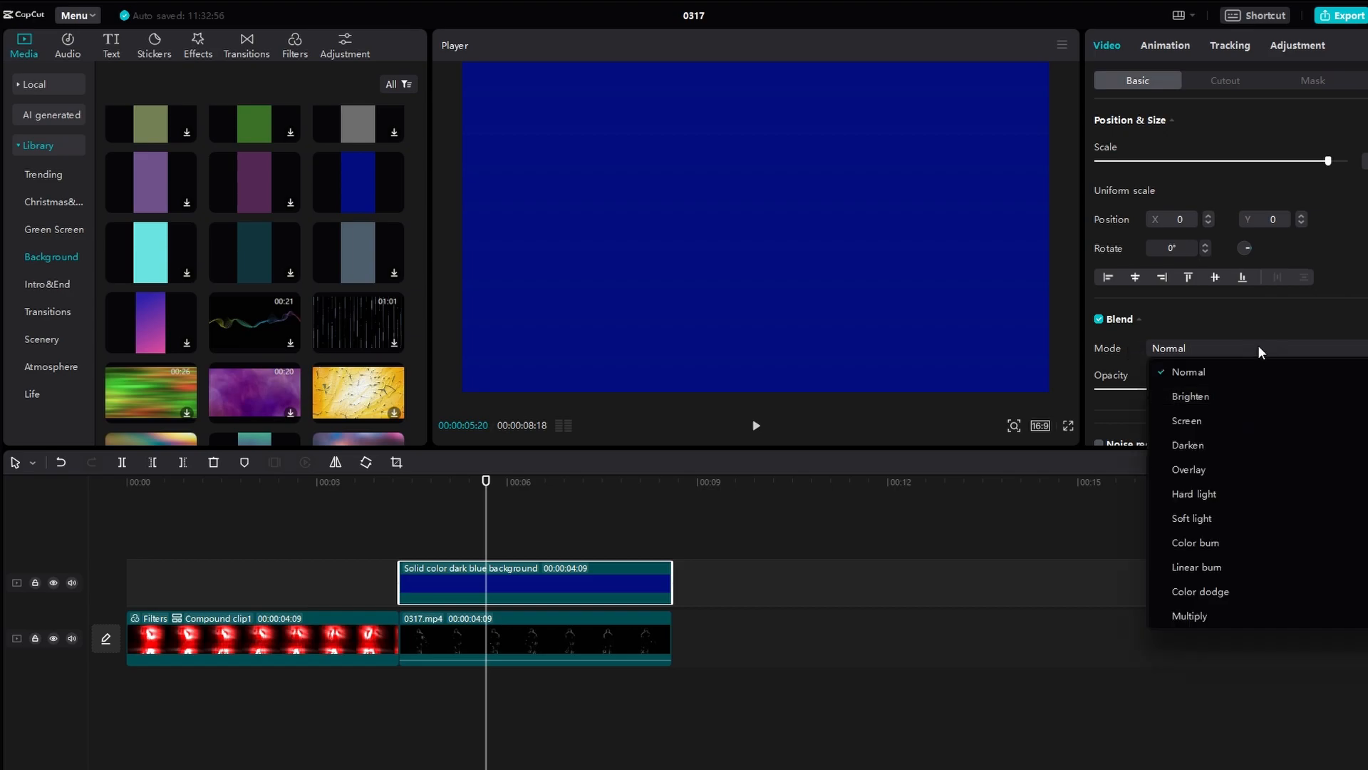
Set the blue background's blend mode to Color dodge so the outline glows blue-white.
left_click(1200, 590)
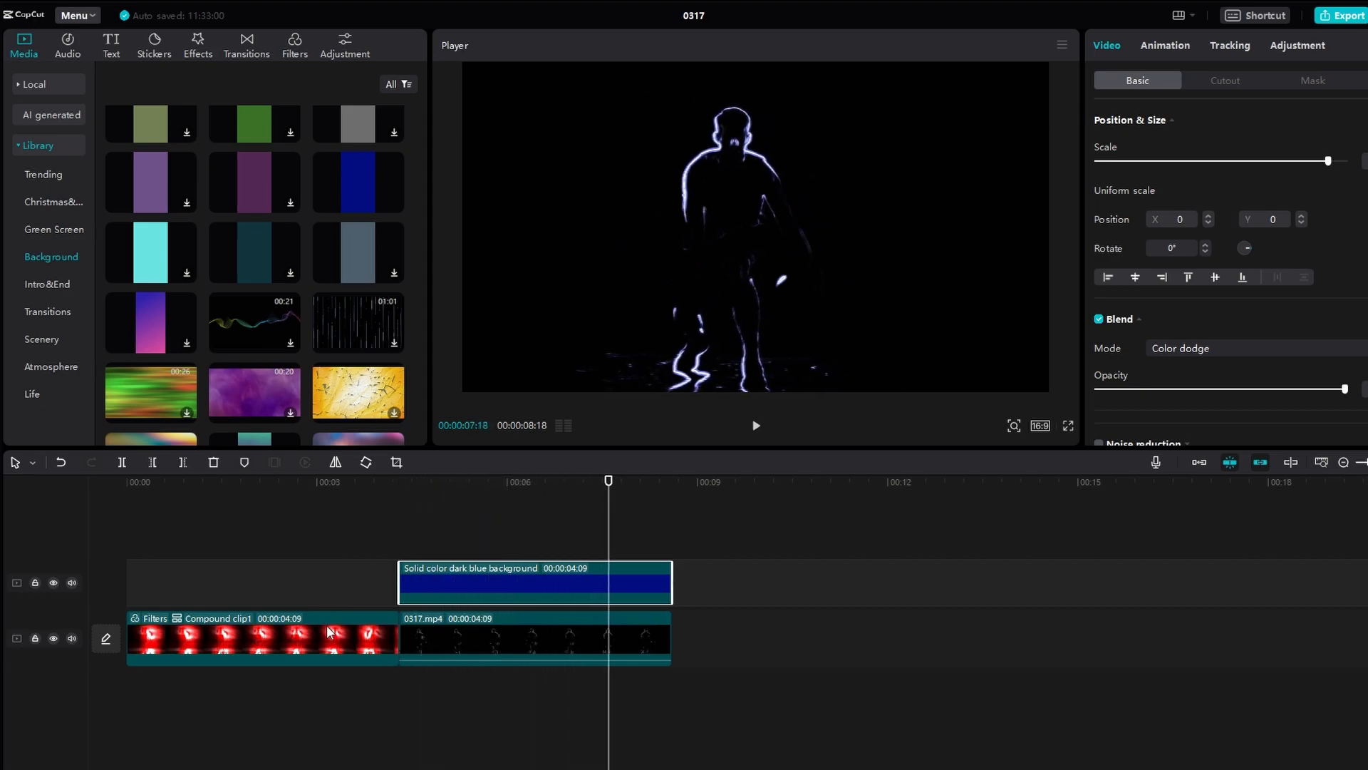
left_click(535, 637)
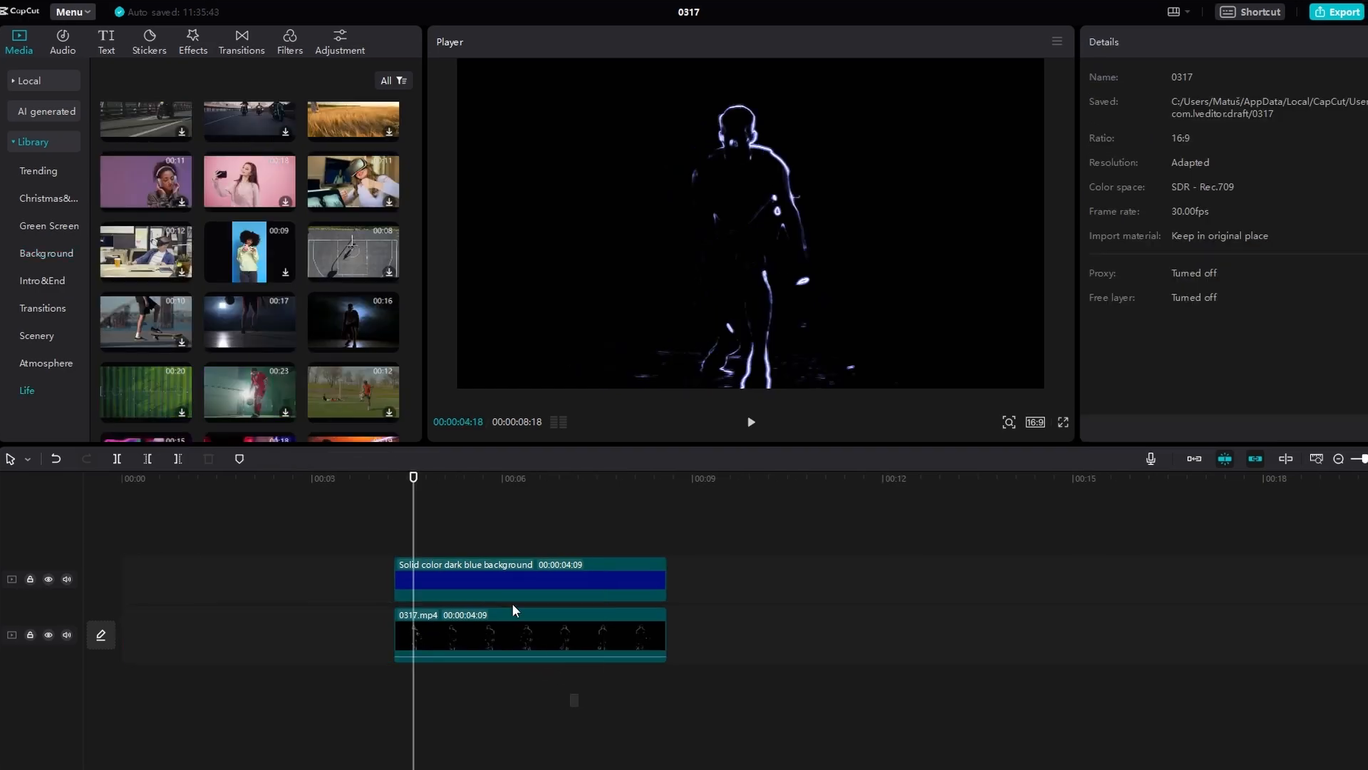
Place 0317(1).mp4 above the original footage and set its blend mode to Screen.
left_click(262, 634)
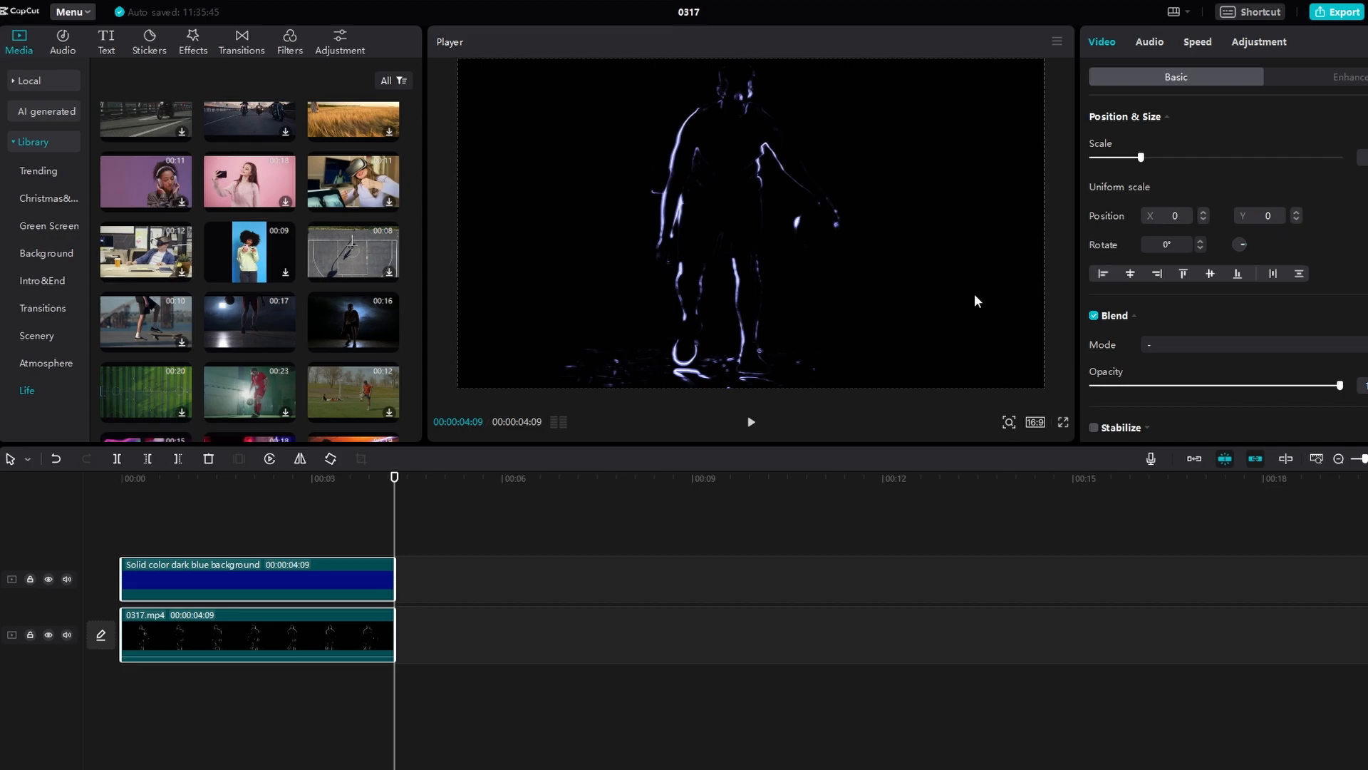
left_click(1334, 11)
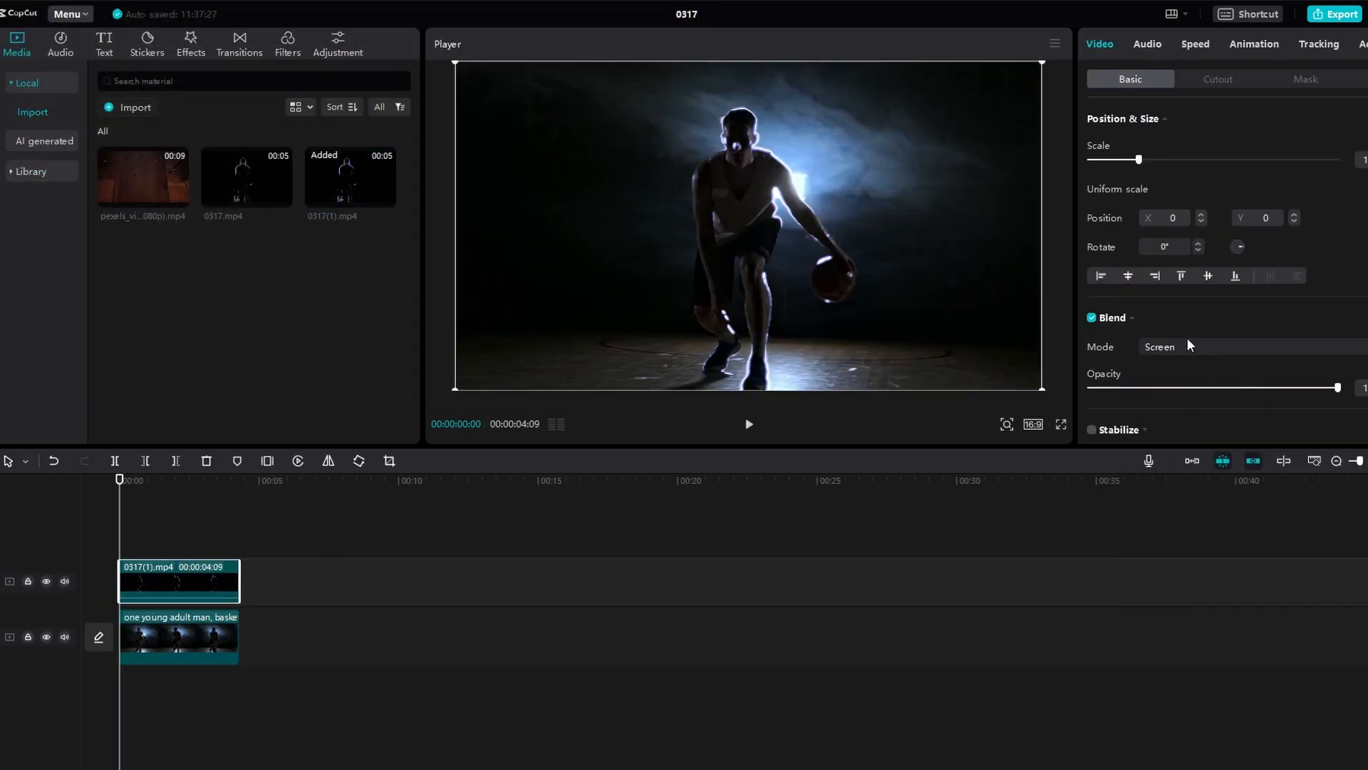
left_click(1160, 346)
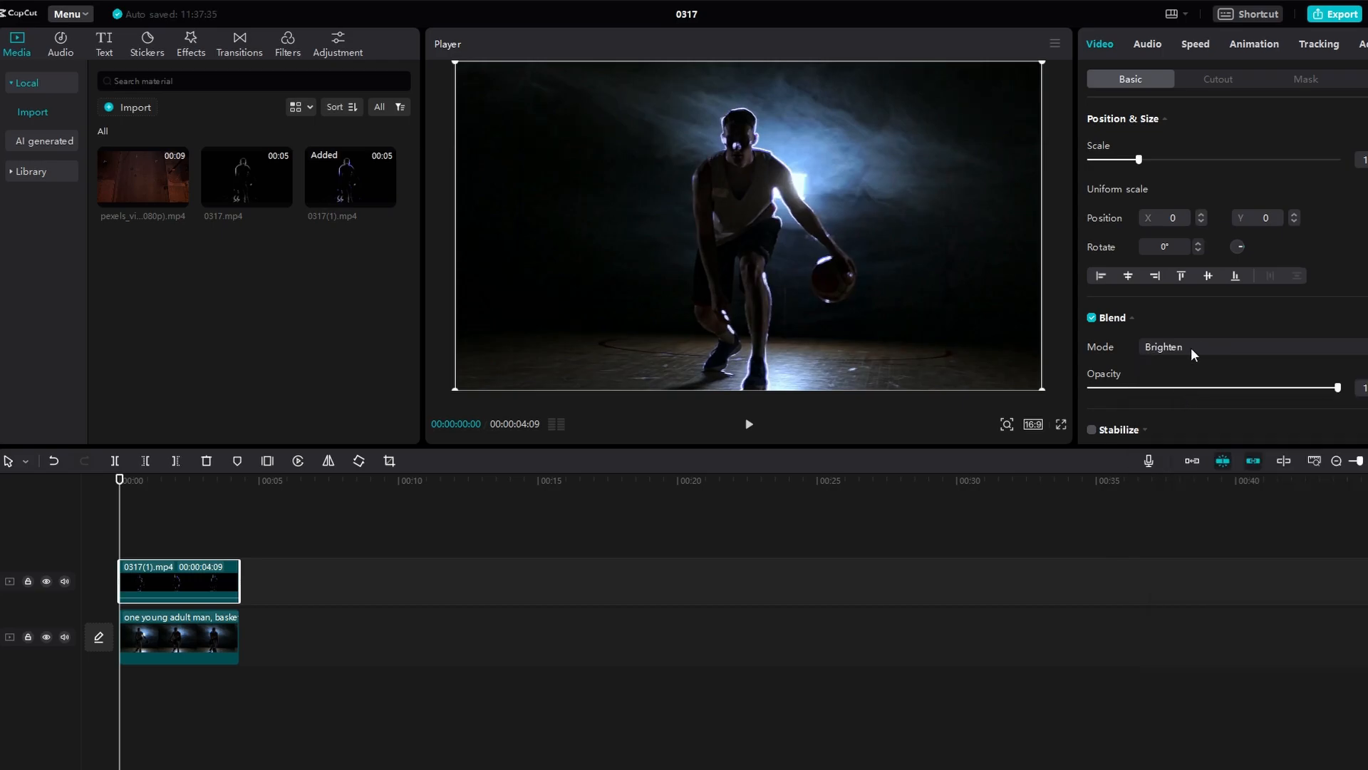
left_click(1162, 346)
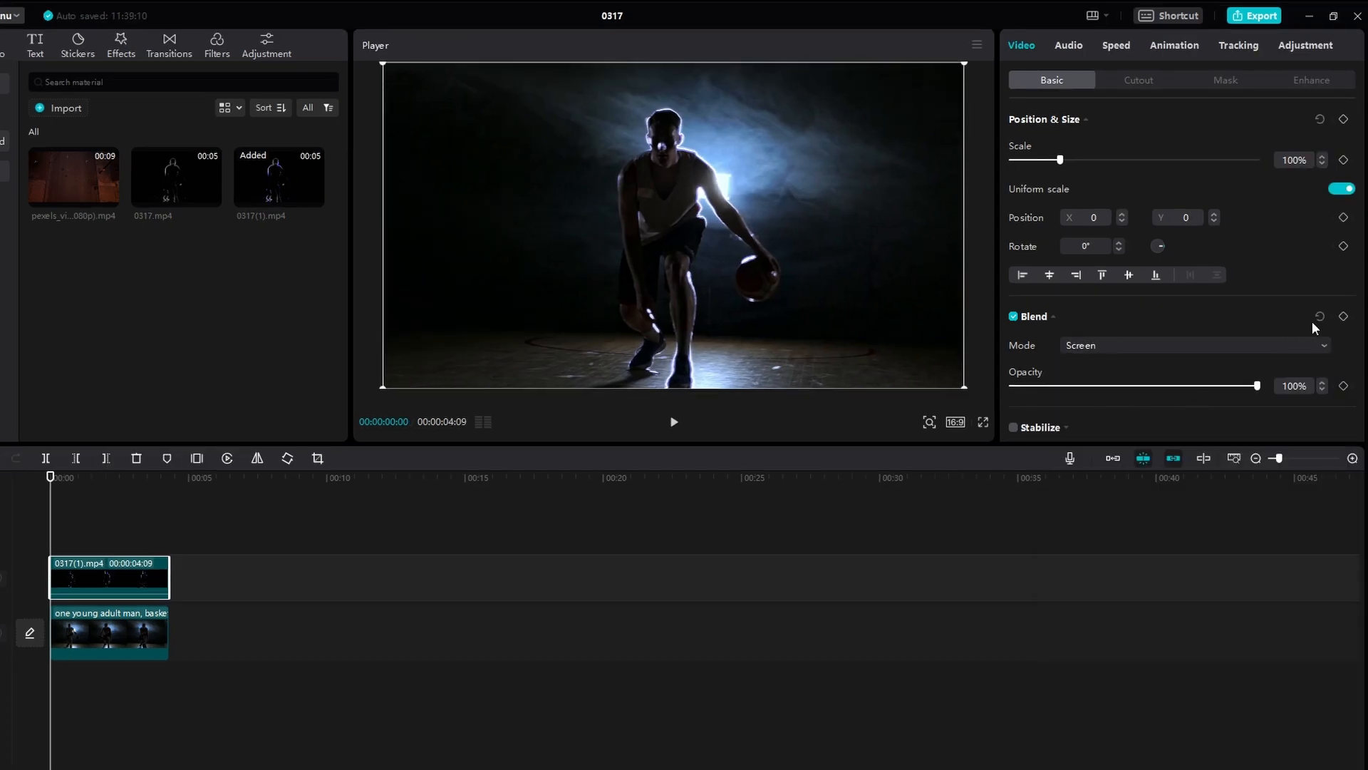